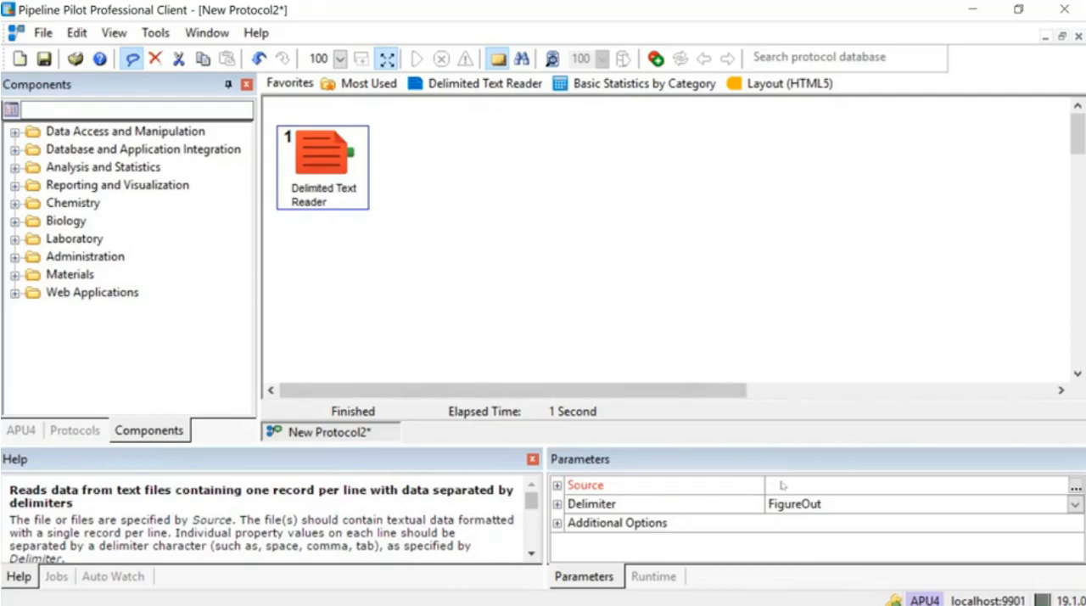
# - Set the delimited text reader's Source to Beer.txt from the server tables
pyautogui.click(665, 485)
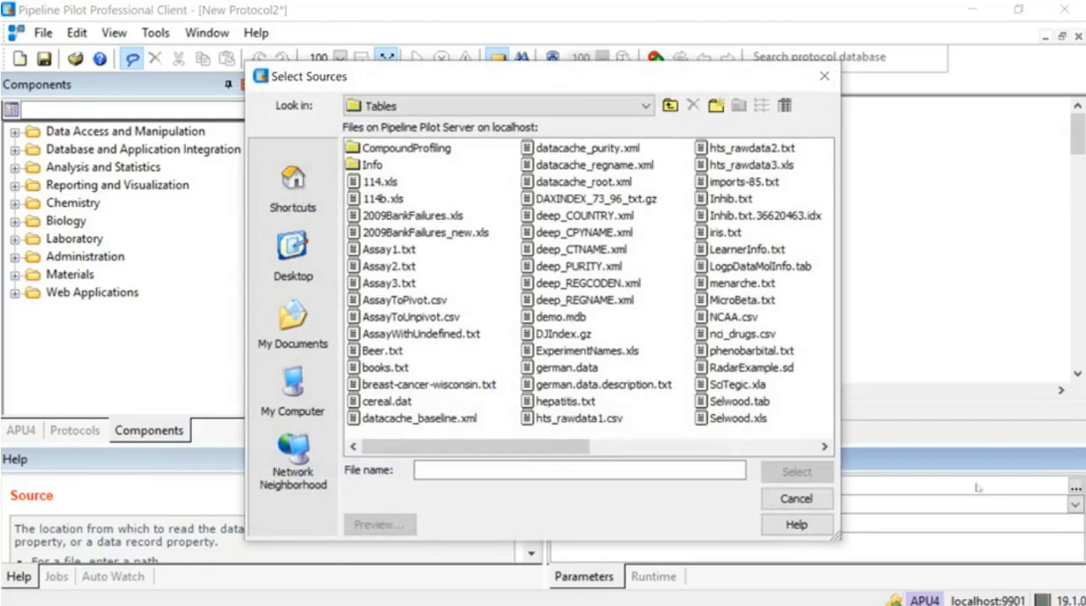
pyautogui.click(381, 350)
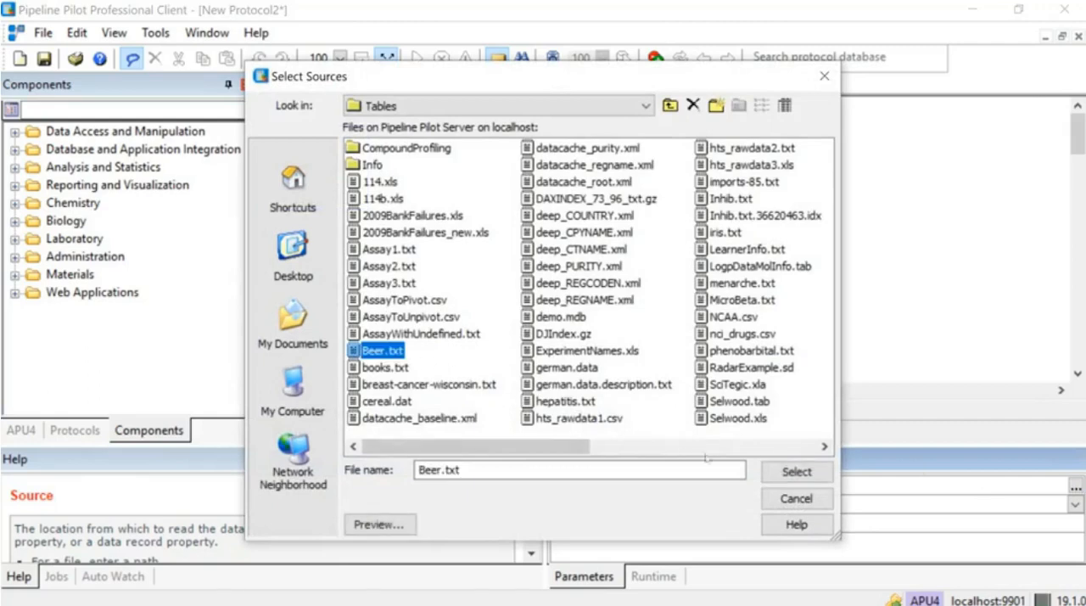
pyautogui.click(794, 472)
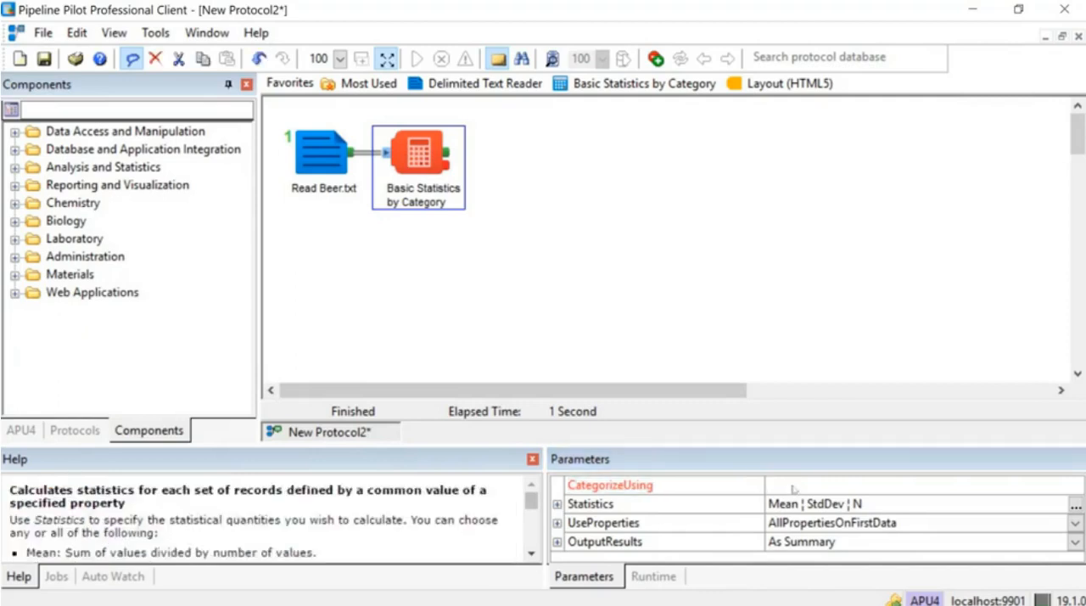
# - Group the category statistics by Company and keep Mean as the only statistic
pyautogui.click(610, 485)
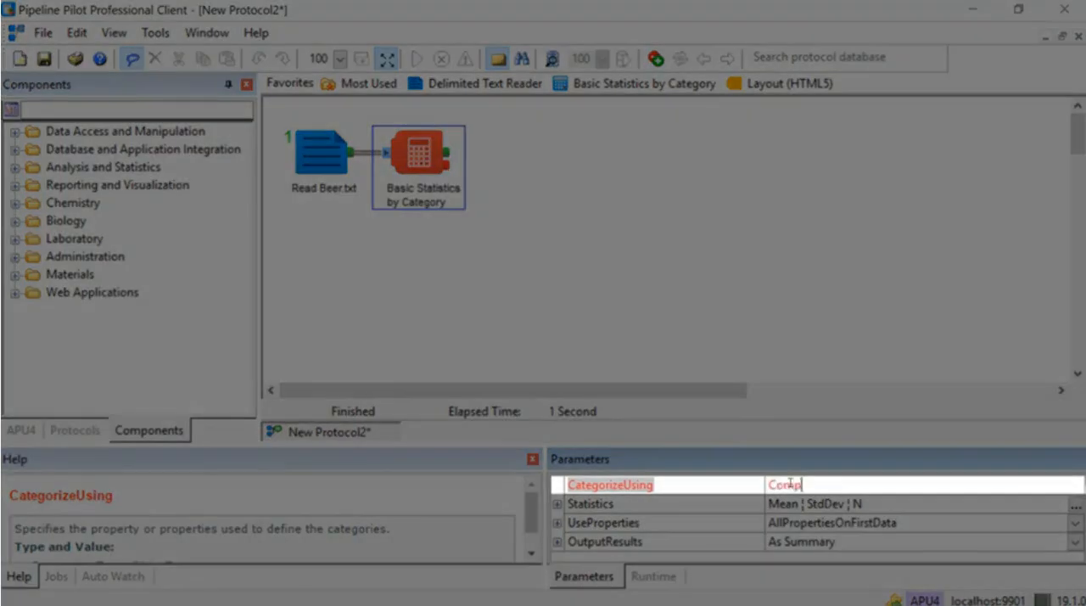
pyautogui.write('Company')
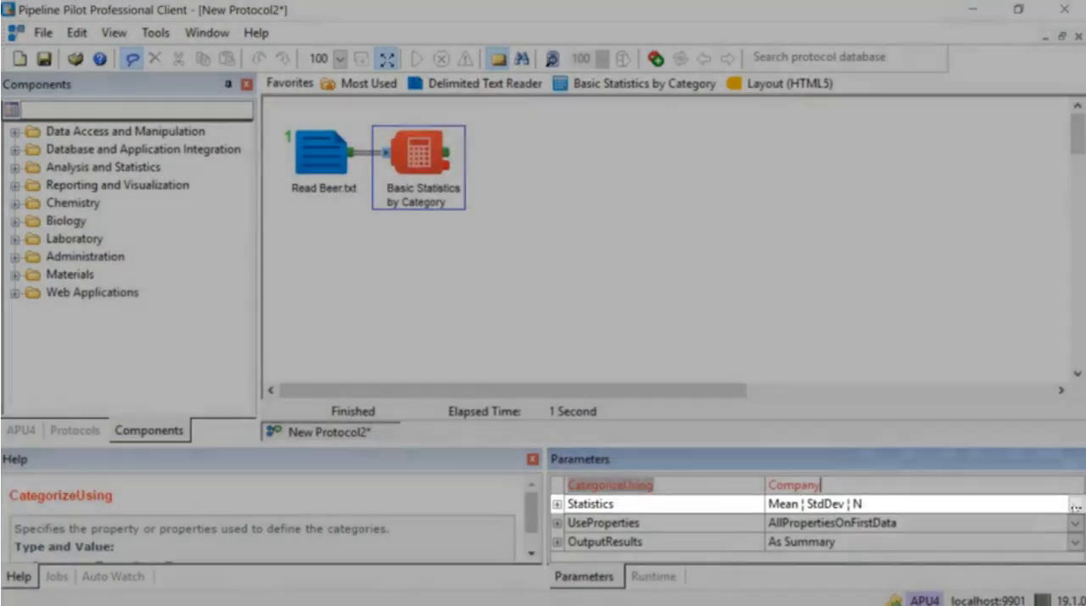
pyautogui.click(1076, 503)
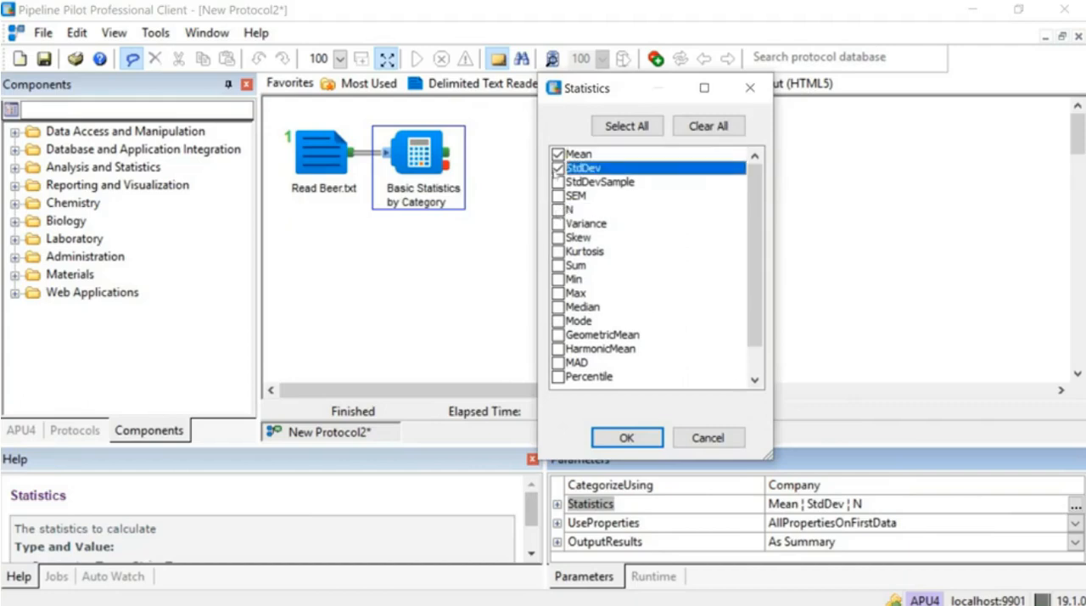
pyautogui.click(626, 438)
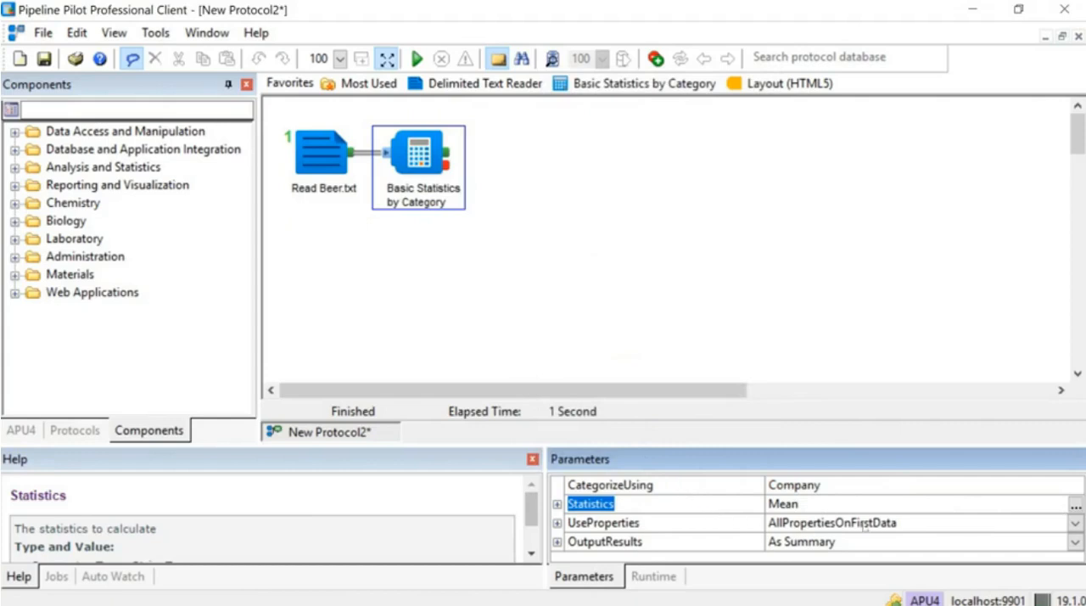
# - Restrict statistics to the UserSet property Rating, then search for the bar chart component
pyautogui.click(1075, 523)
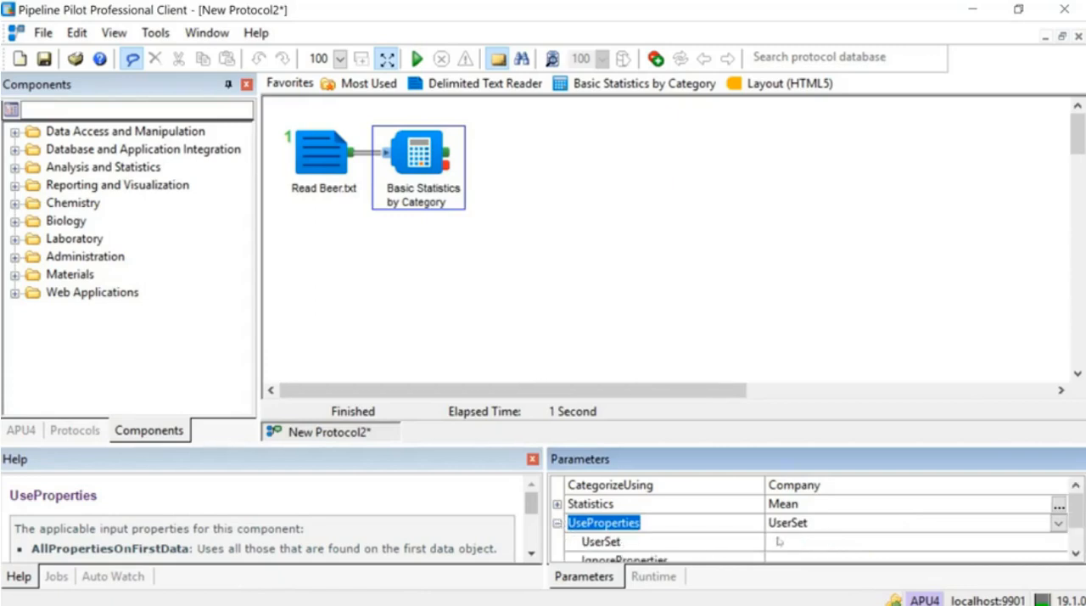
pyautogui.write('Rating')
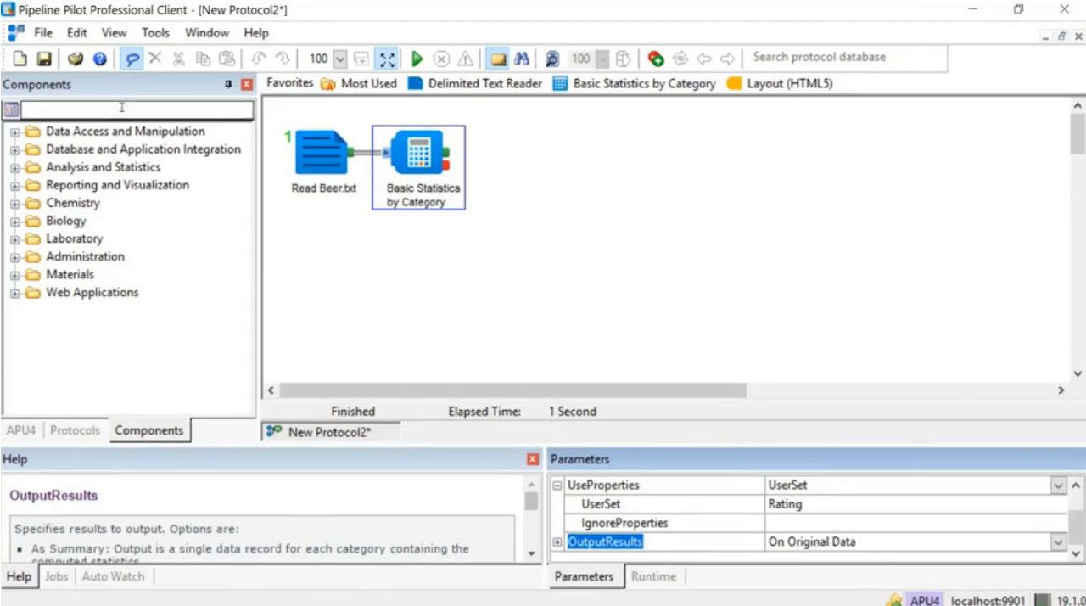
pyautogui.write('bar')
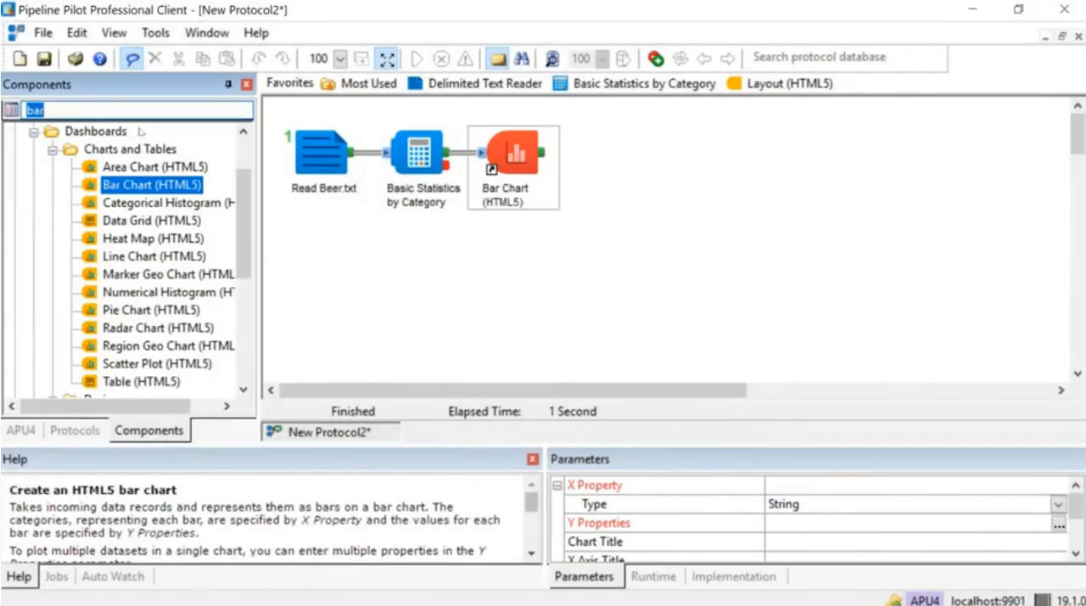
# - Set the bar chart's X Property to Company and Y Properties to Rating_Mean
pyautogui.click(512, 165)
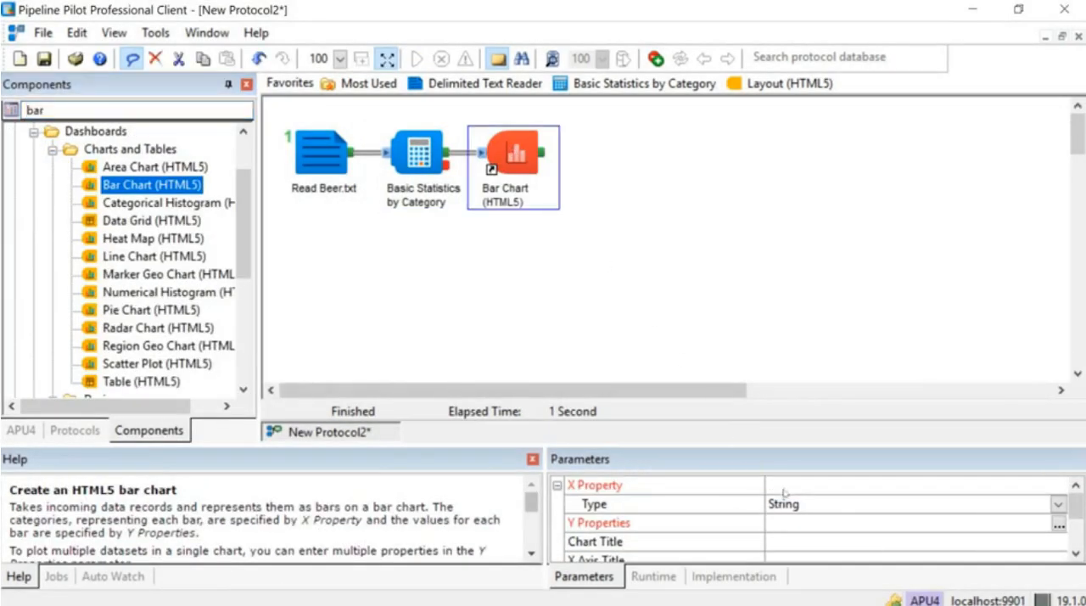
pyautogui.click(594, 486)
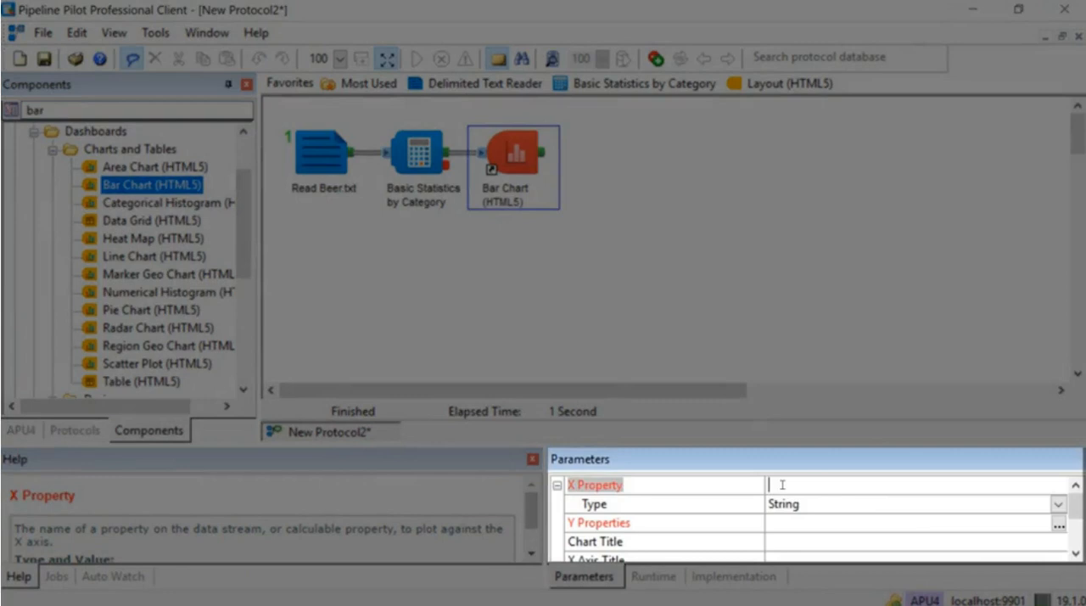
pyautogui.write('Ce')
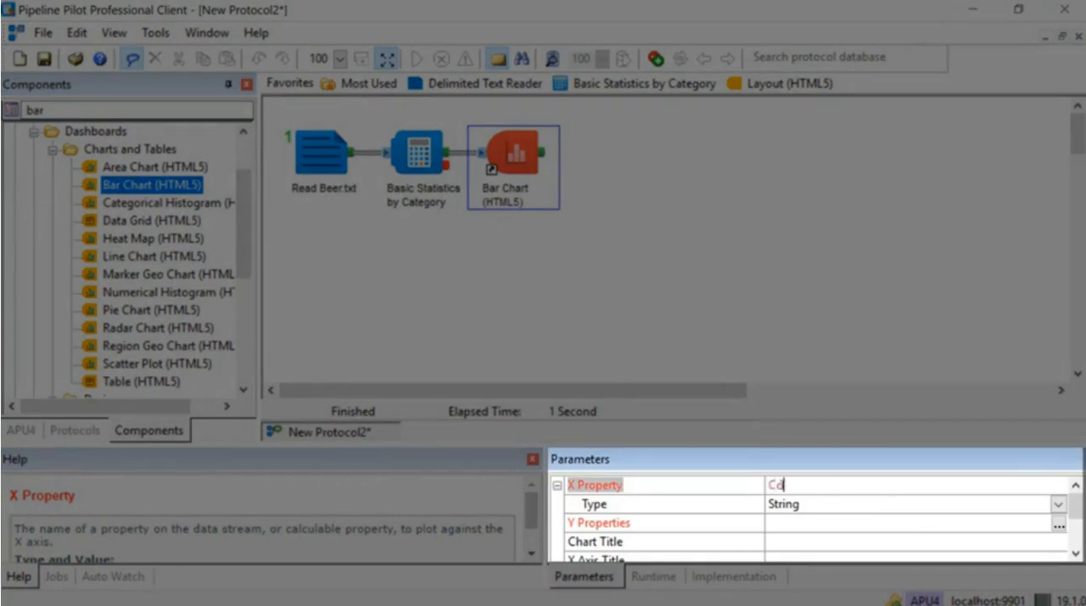
pyautogui.write('mpany')
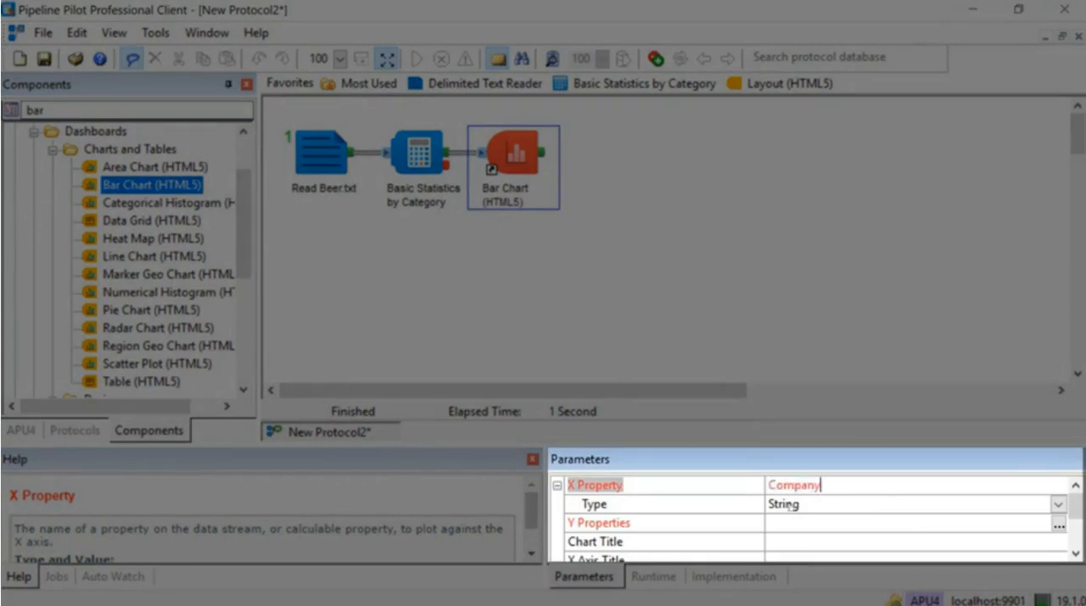
pyautogui.click(598, 523)
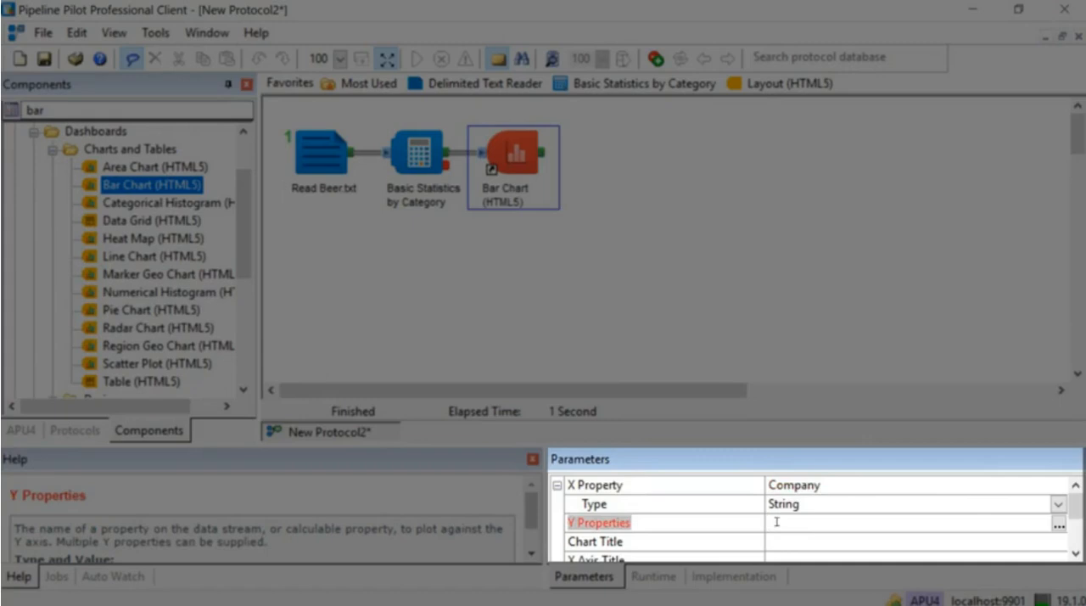
pyautogui.write('Rating_Mean')
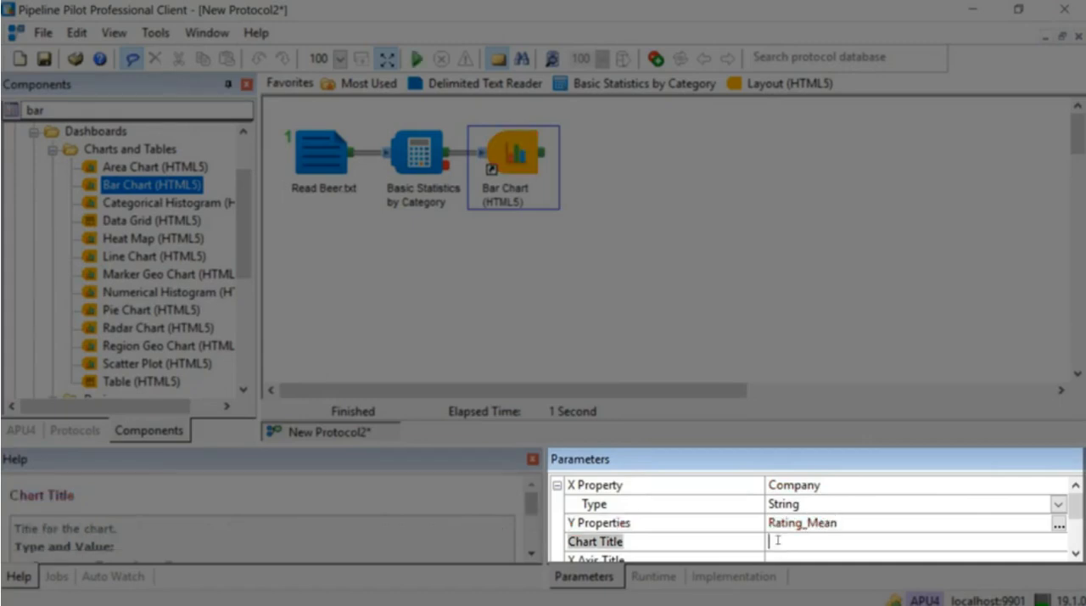
# - Title the chart 'Average Rating Per Company'
pyautogui.write('Average Ra')
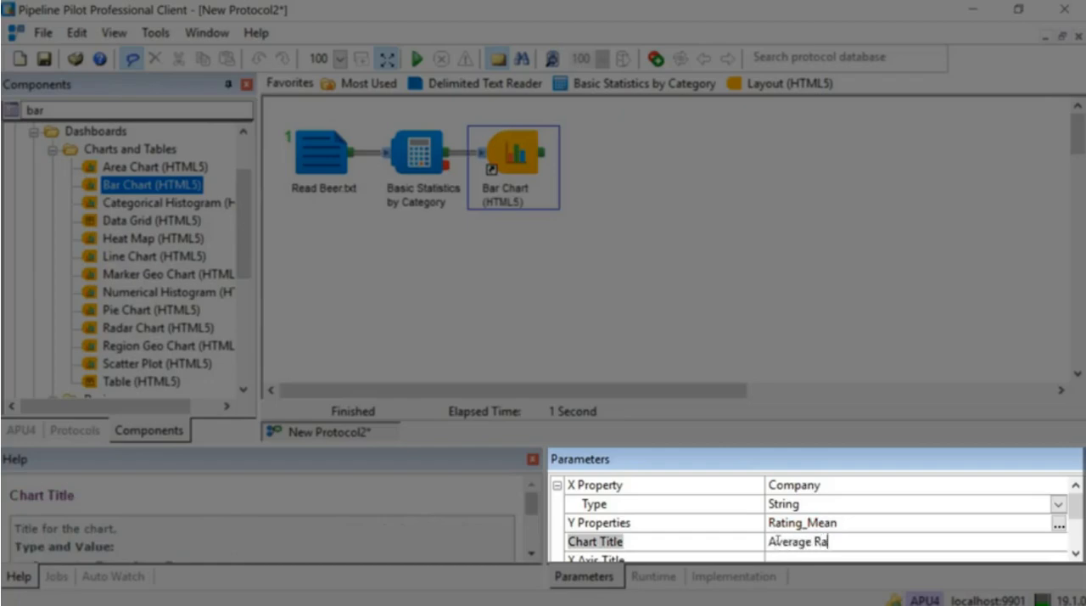
pyautogui.write('ting Per Company')
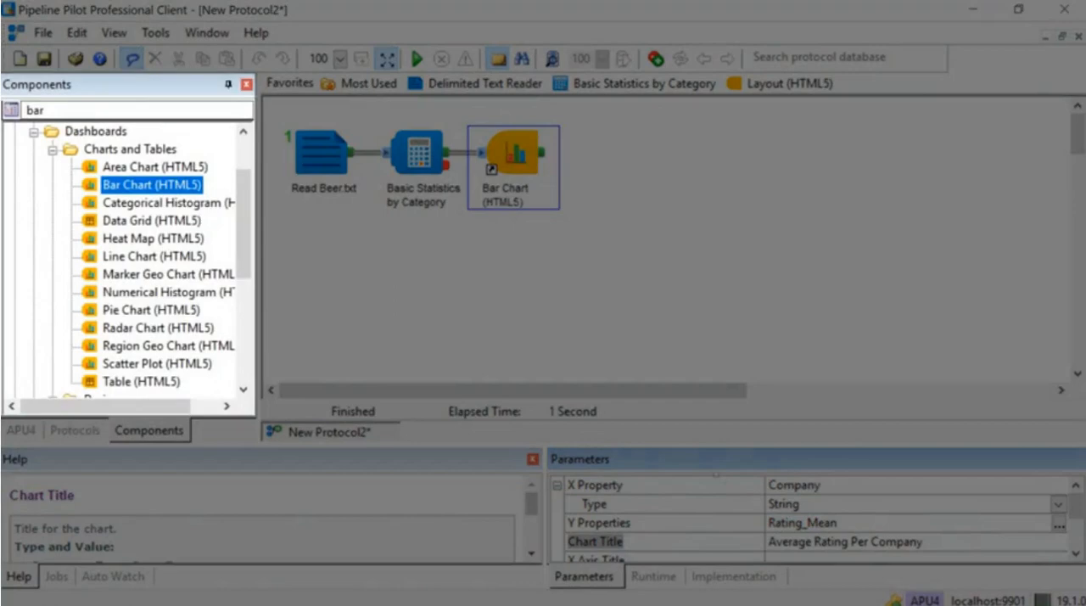
pyautogui.scroll(-3)
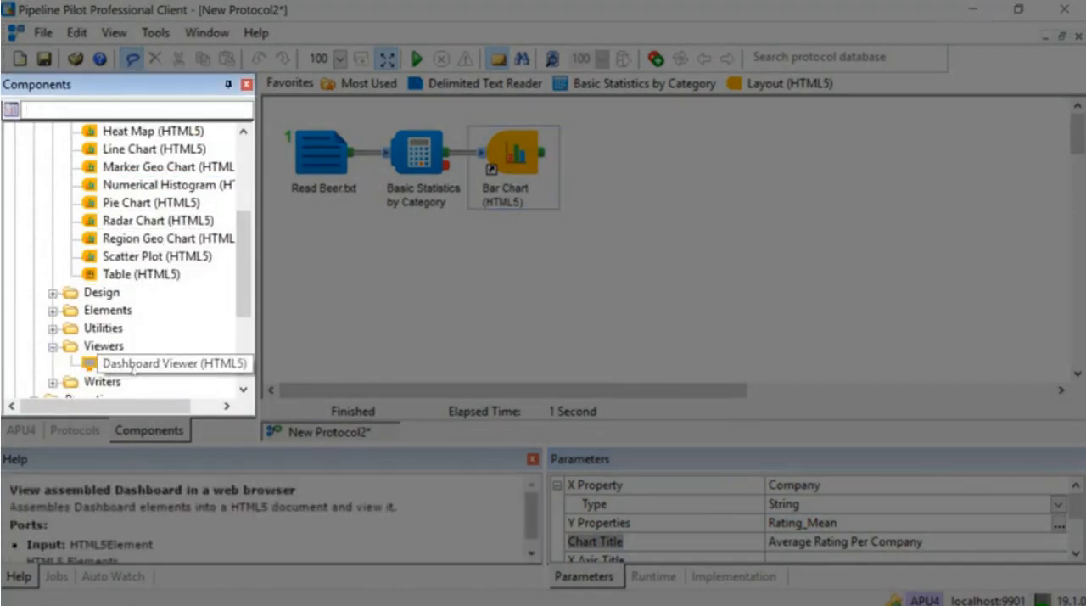
# - Add Dashboard Viewer (HTML5) after the bar chart and run the protocol through 117 records
pyautogui.doubleClick(151, 363)
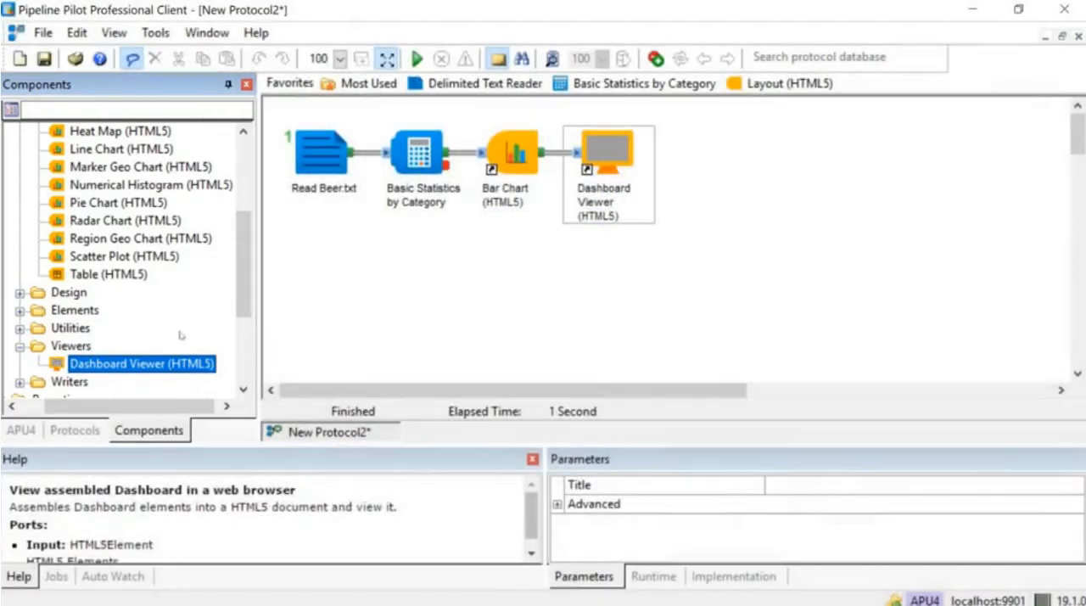
pyautogui.click(415, 58)
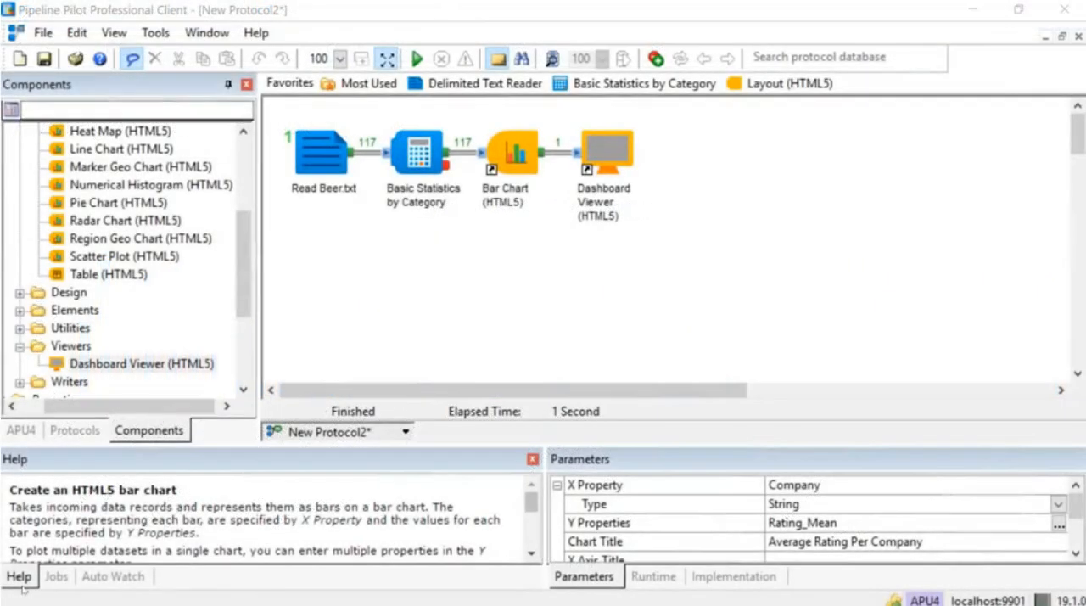
pyautogui.click(513, 153)
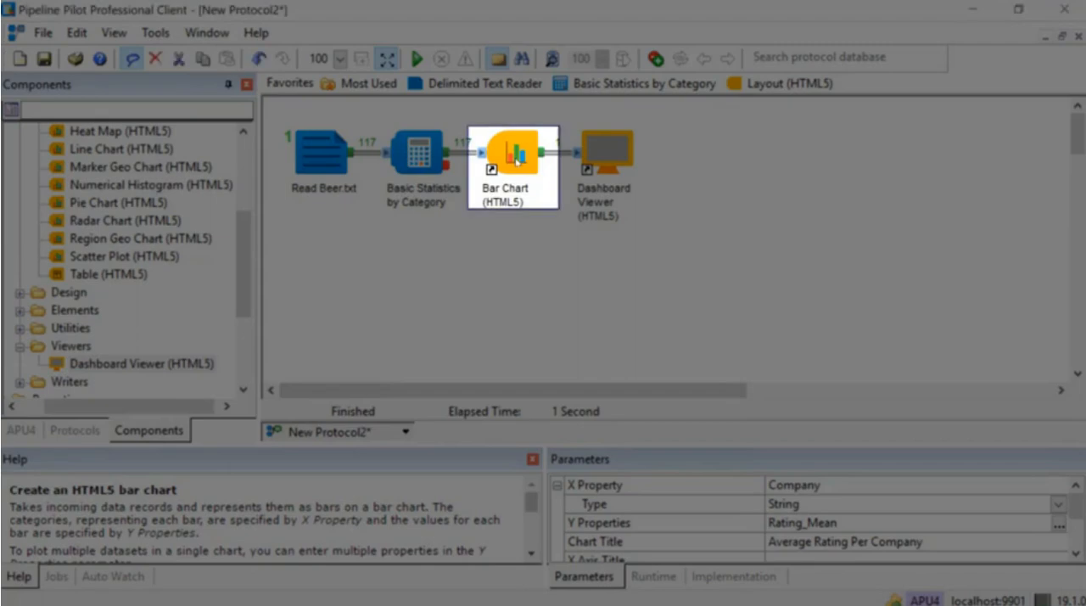
# - Inside the bar chart, set the Highcharts Chart Y Axis Min 0 and Max 5
pyautogui.doubleClick(513, 158)
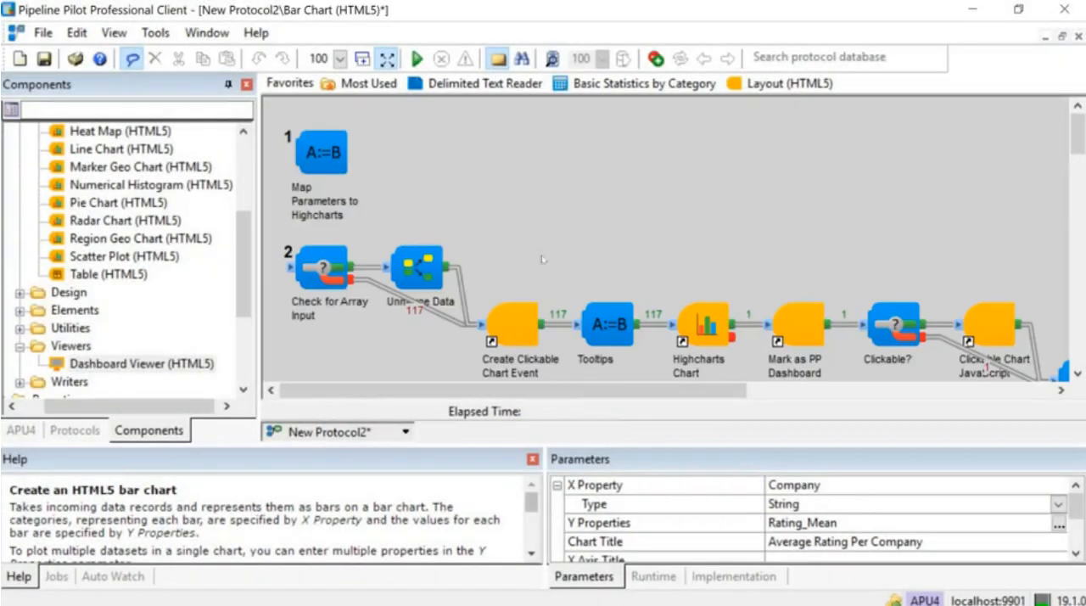
pyautogui.click(702, 326)
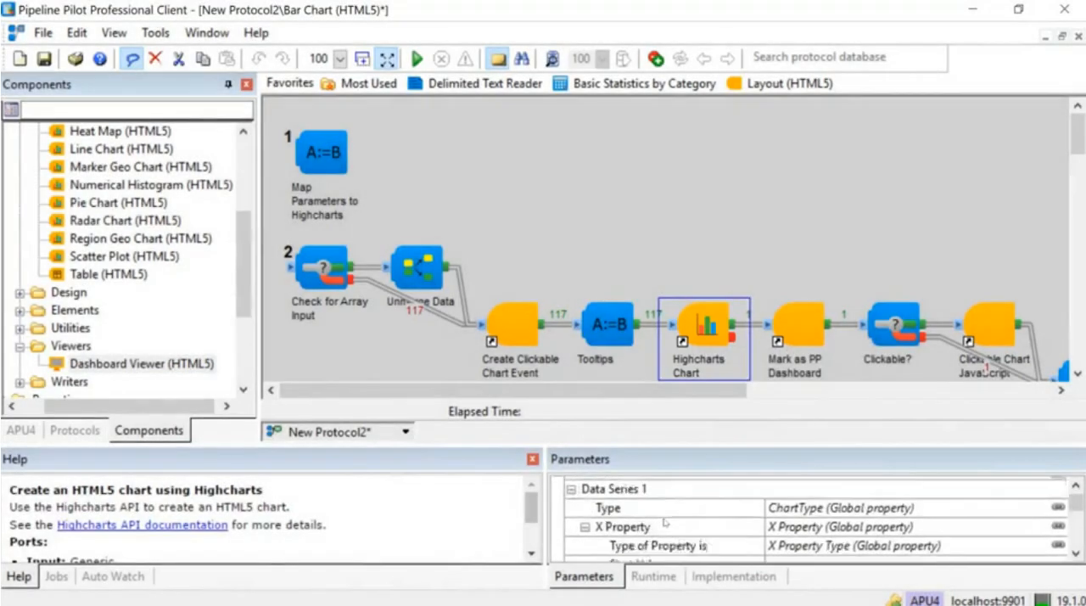
pyautogui.scroll(-3)
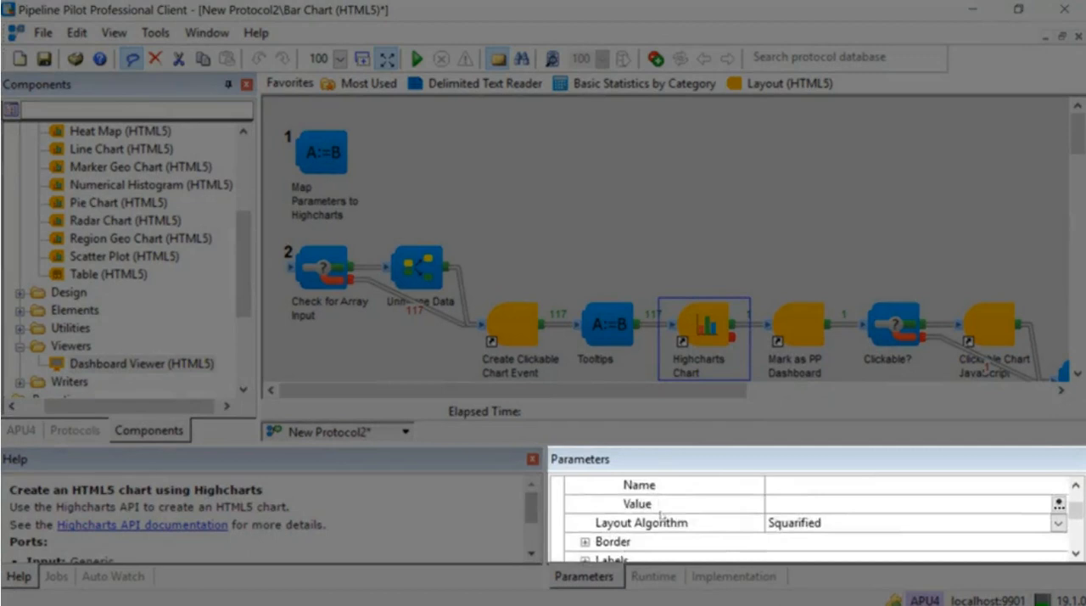
pyautogui.scroll(-3)
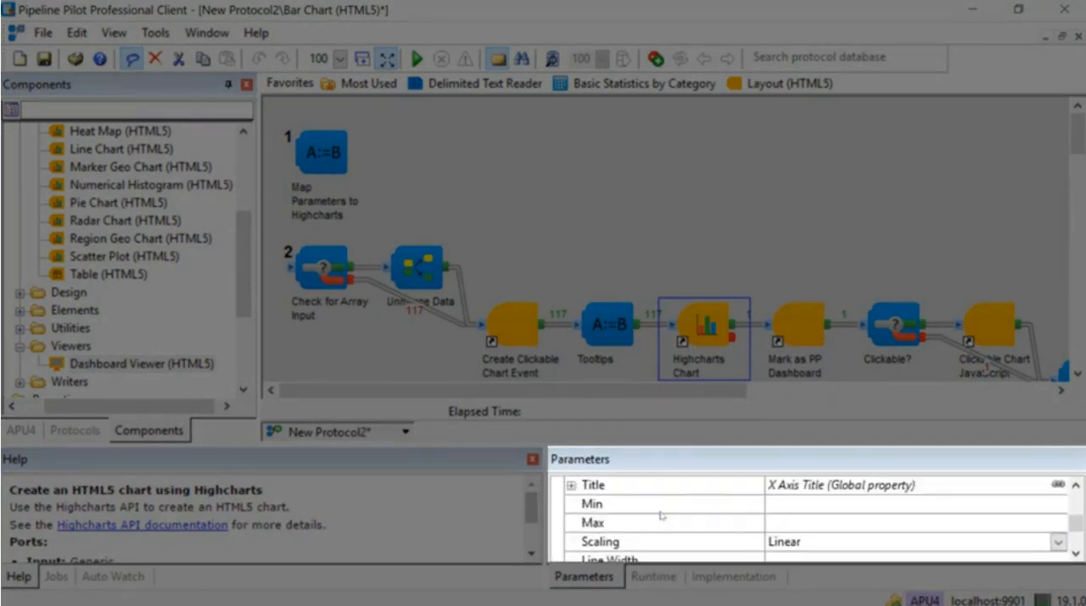
pyautogui.scroll(-3)
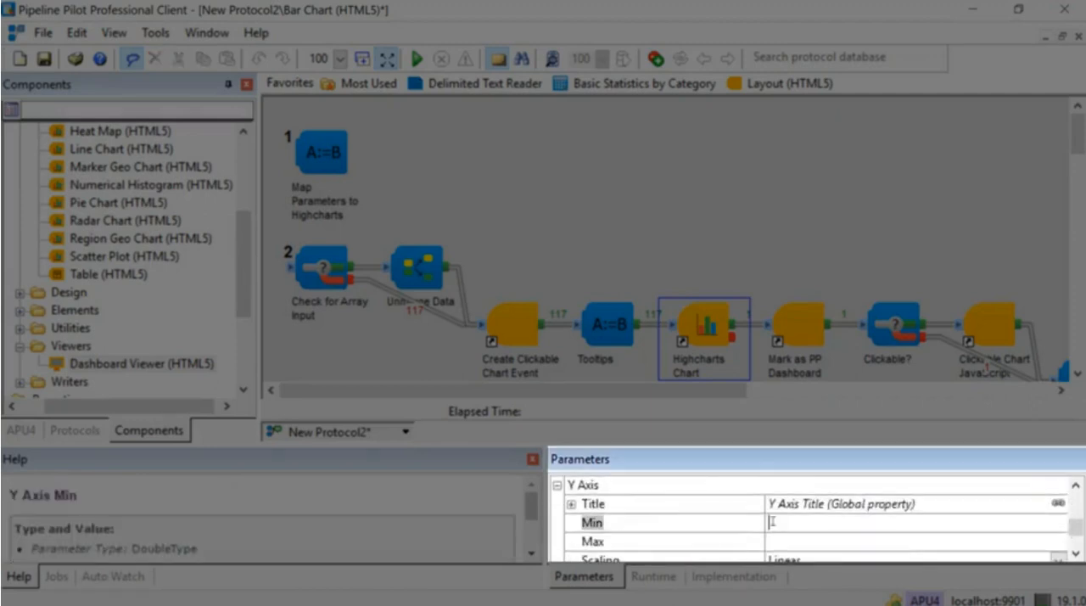
pyautogui.write('0')
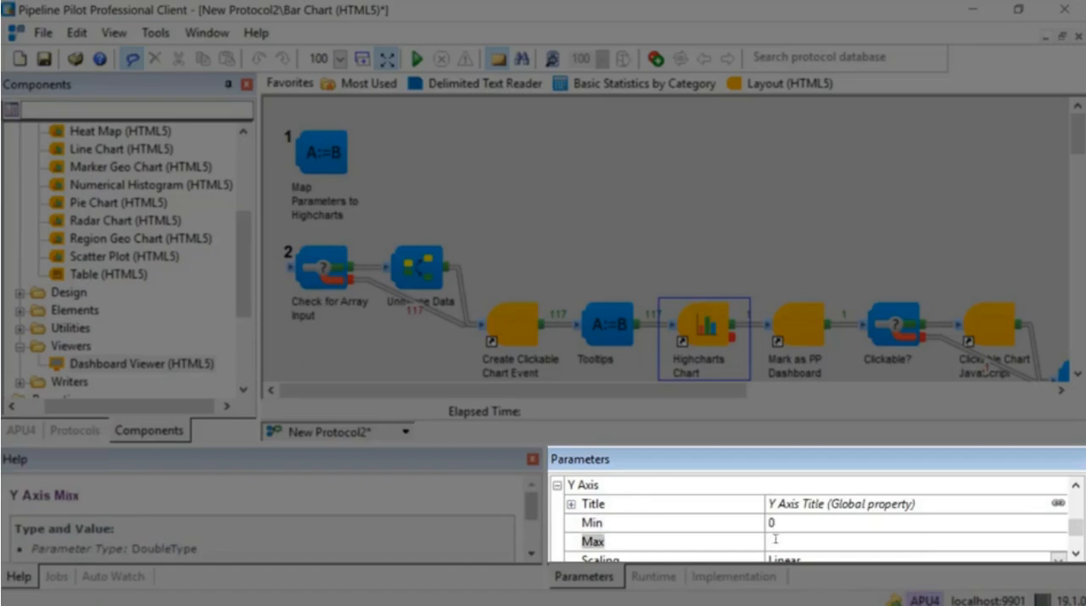
pyautogui.write('5')
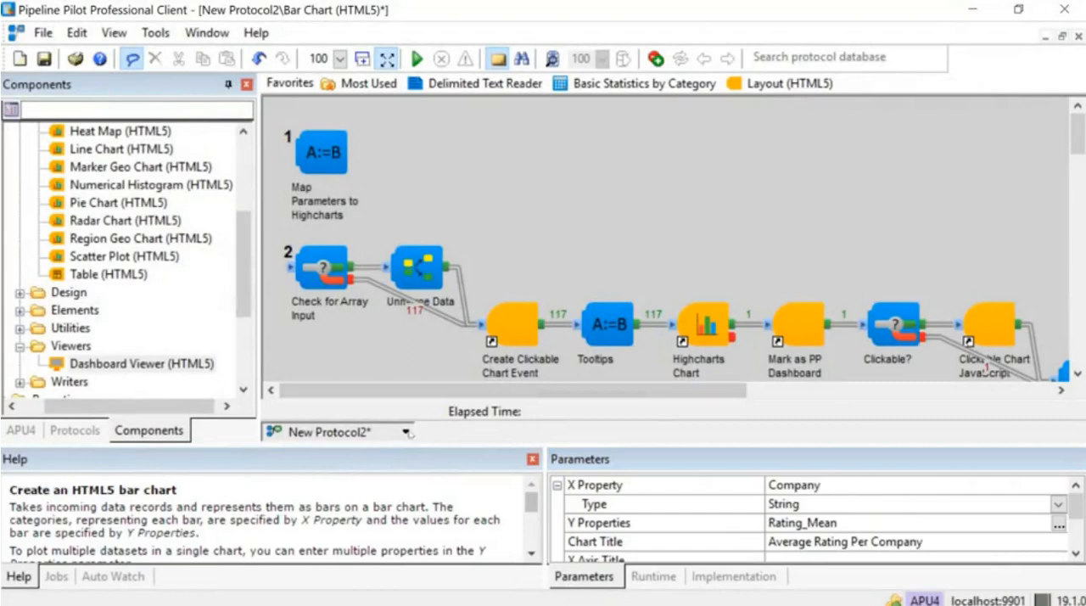
# - Return to the top-level New Protocol2 via the breadcrumb
pyautogui.click(406, 431)
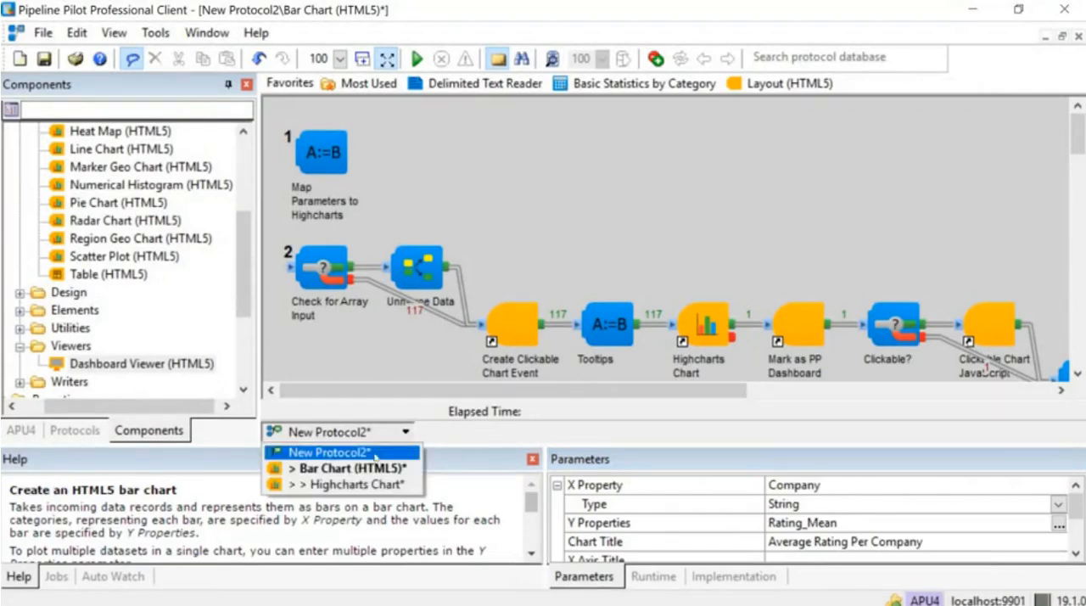
pyautogui.click(329, 452)
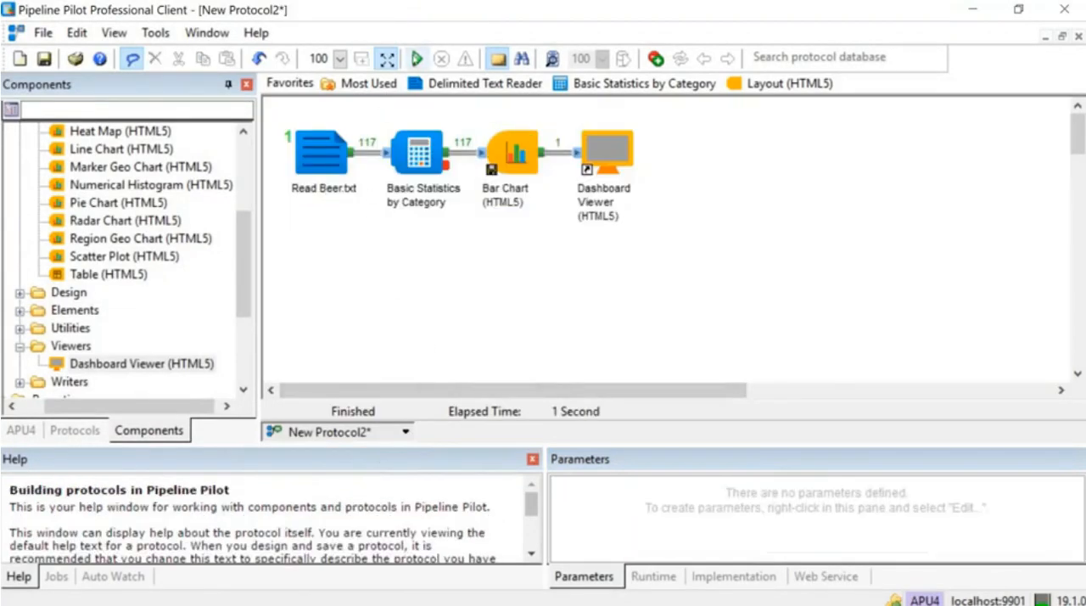